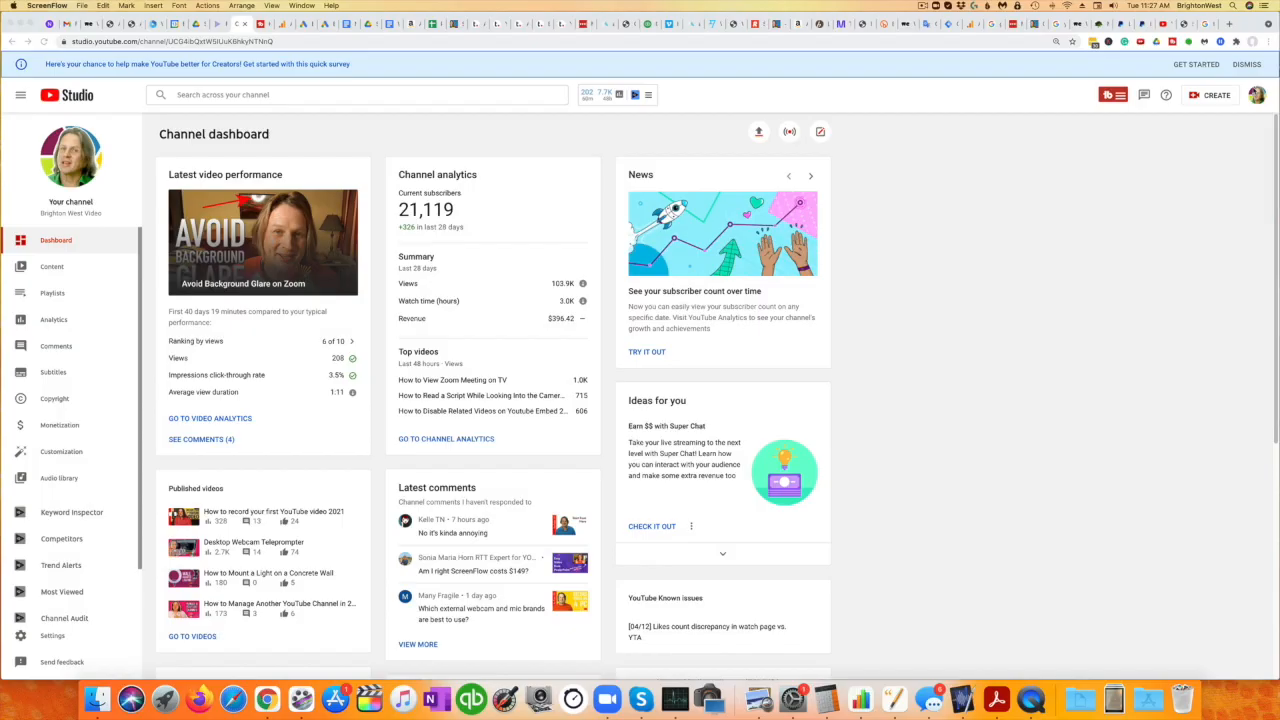
Step: Show the account menu from the Studio profile avatar
{"action": "left_click", "coordinate": [1256, 94]}
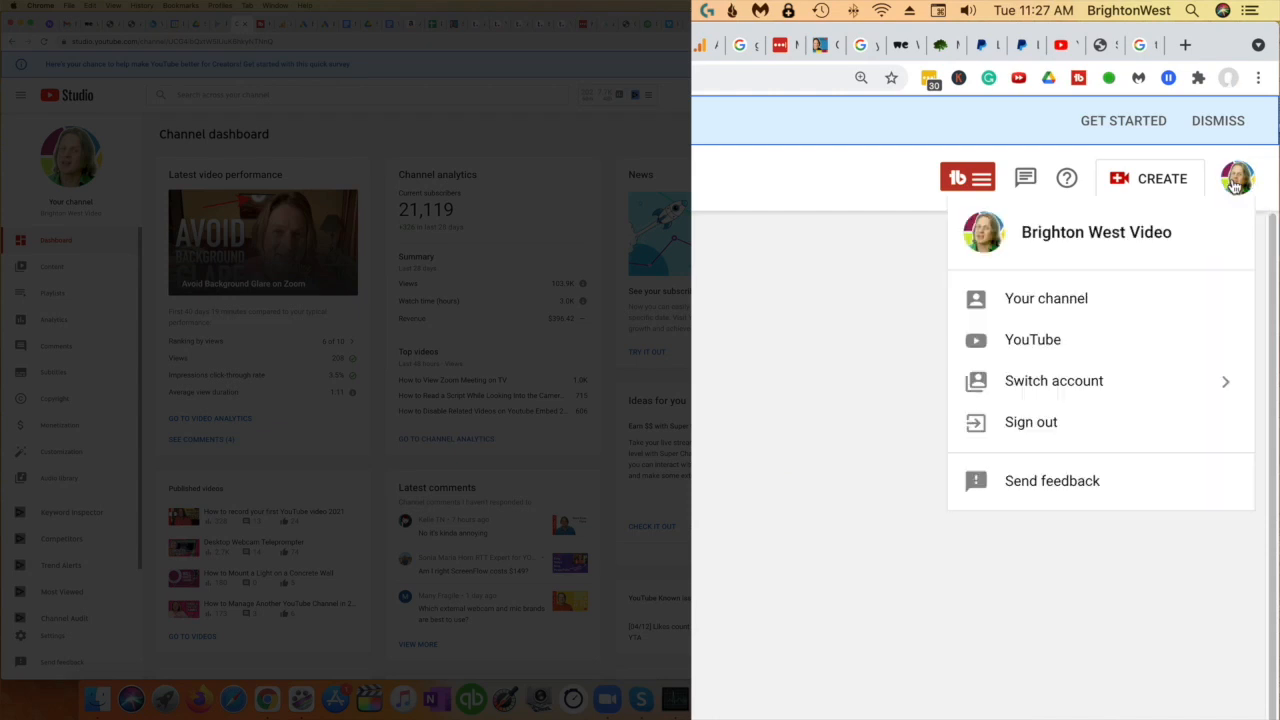
{"action": "mouse_move", "coordinate": [1092, 380]}
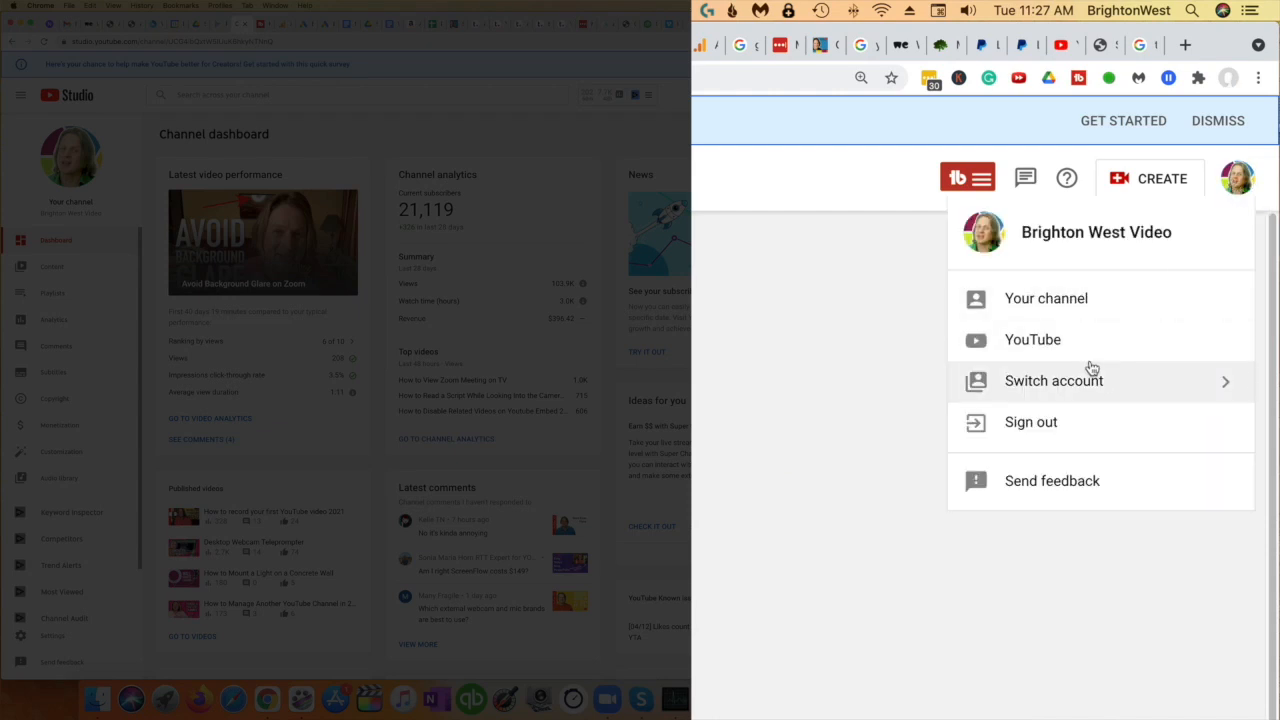
{"action": "mouse_move", "coordinate": [1068, 384]}
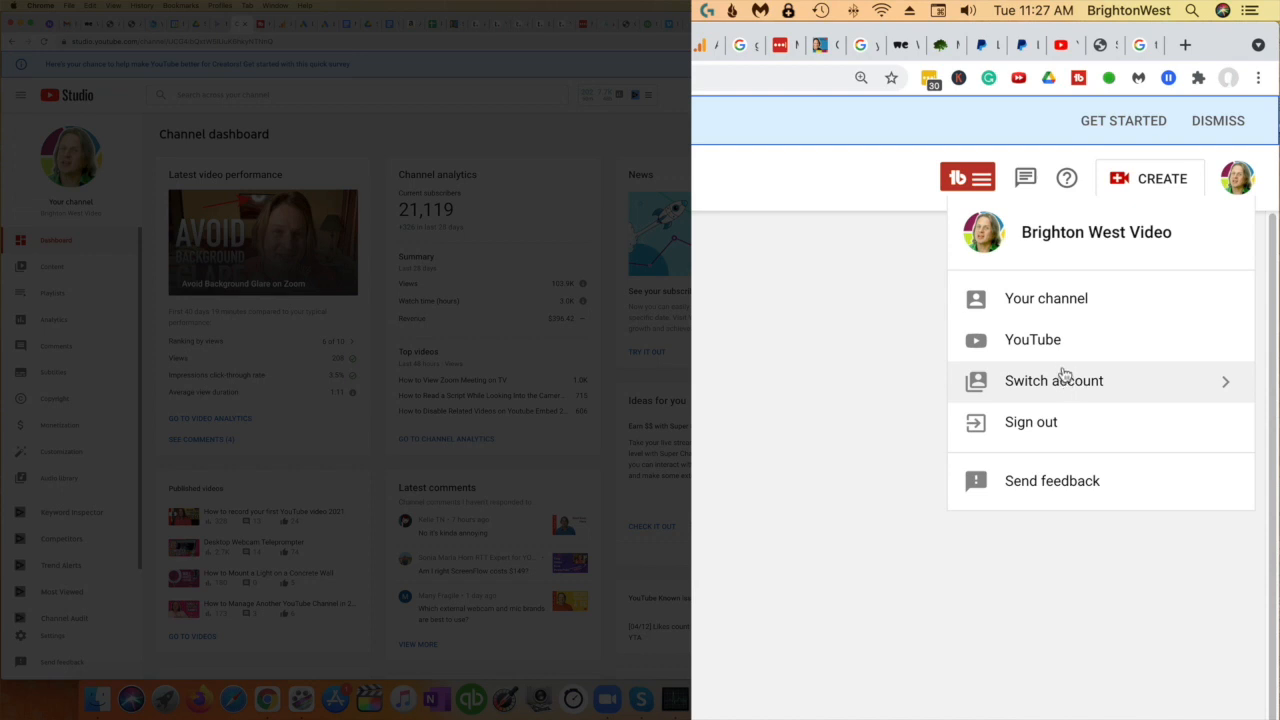
{"action": "mouse_move", "coordinate": [1048, 420]}
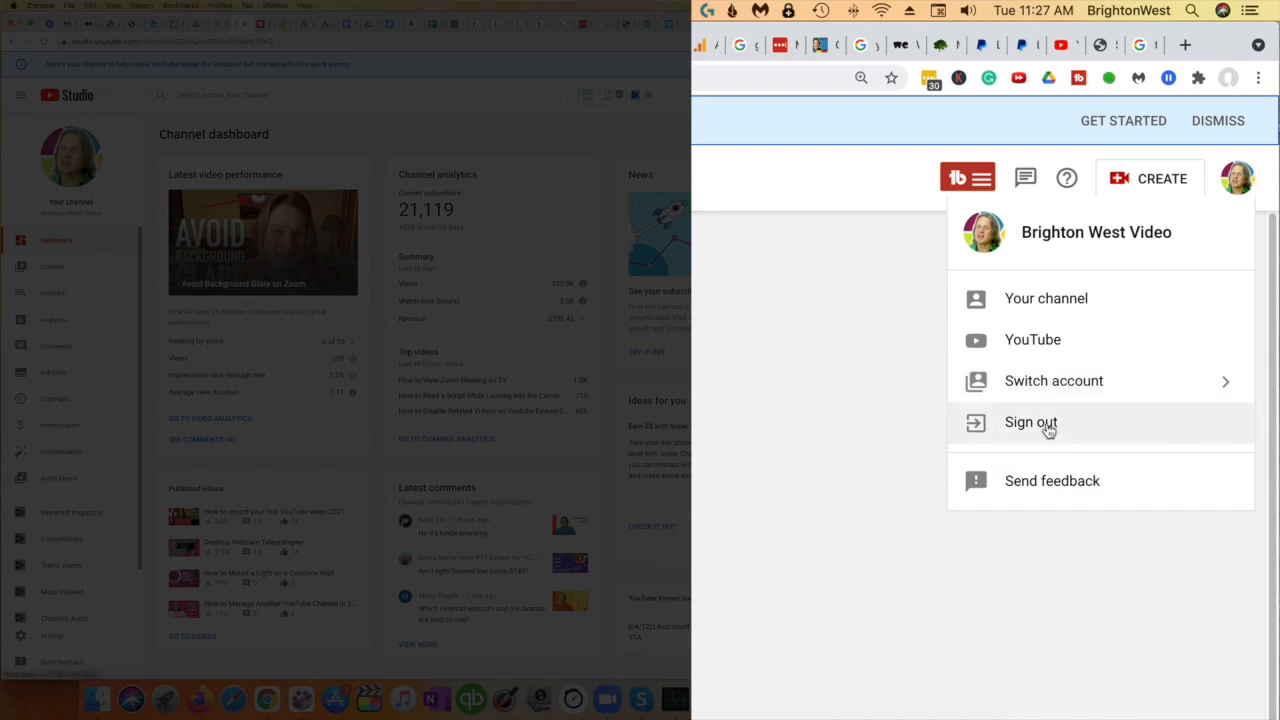
{"action": "mouse_move", "coordinate": [1048, 448]}
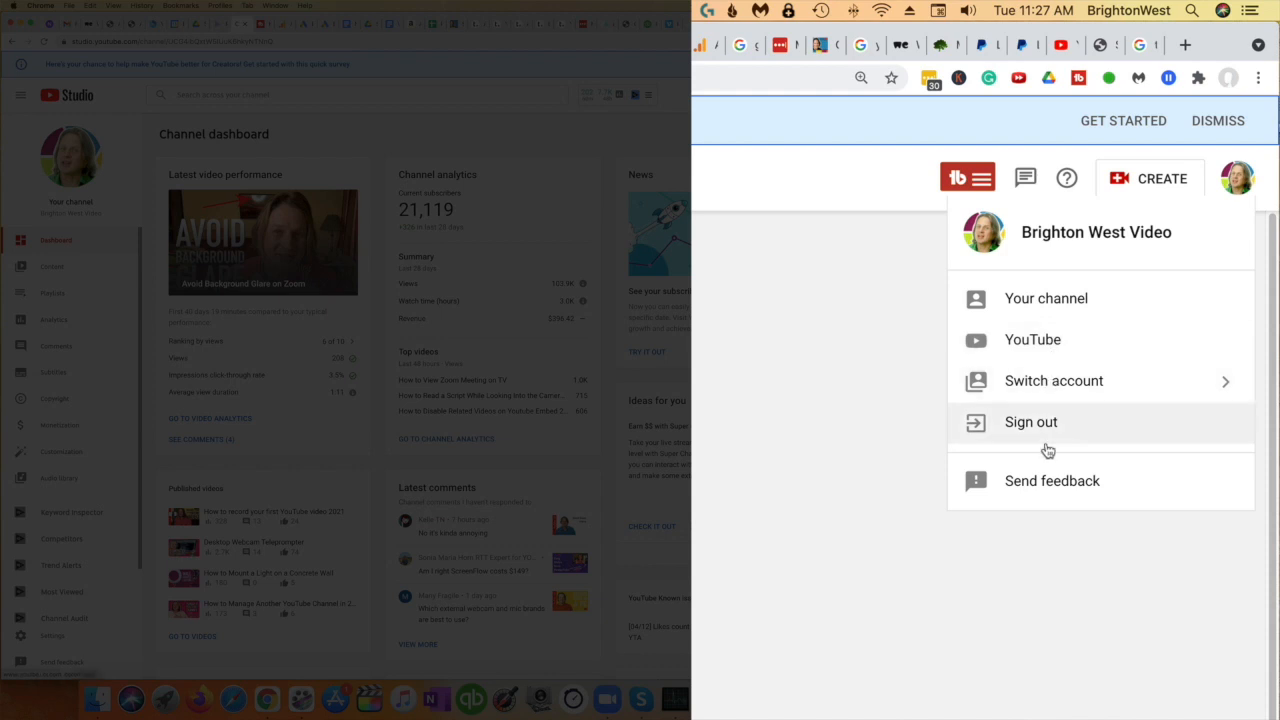
{"action": "mouse_move", "coordinate": [1052, 518]}
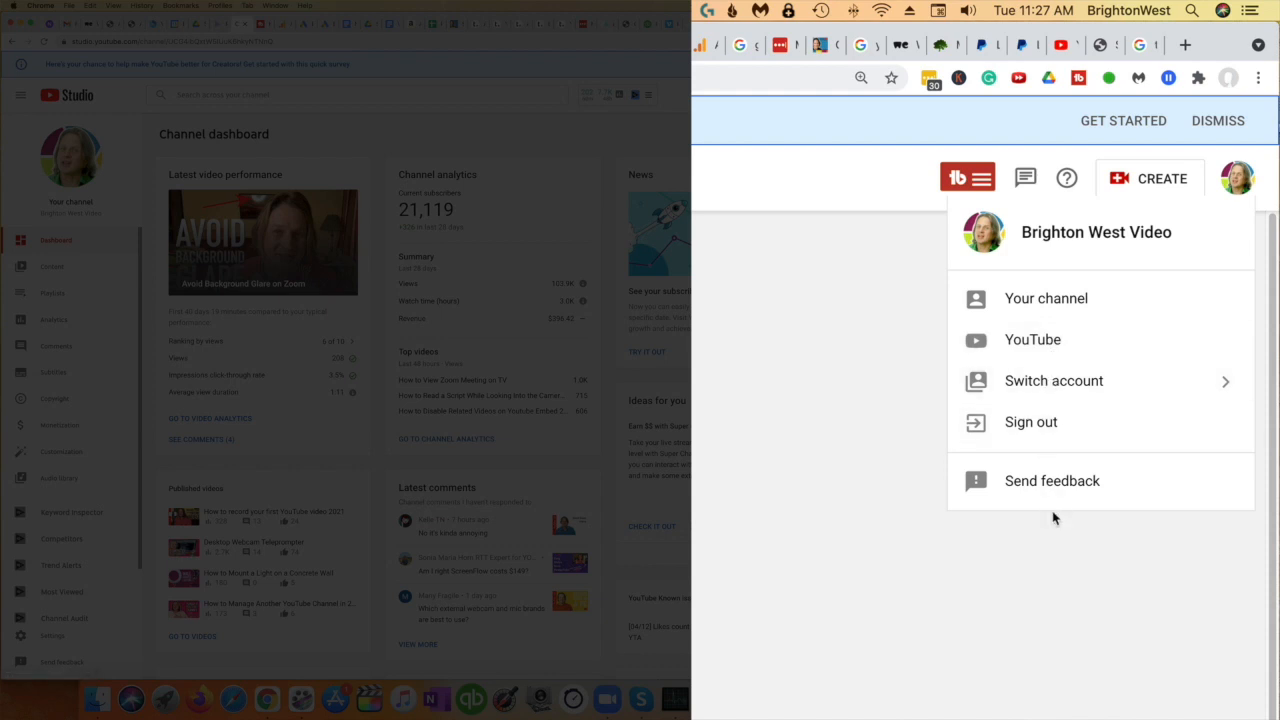
{"action": "mouse_move", "coordinate": [1032, 340]}
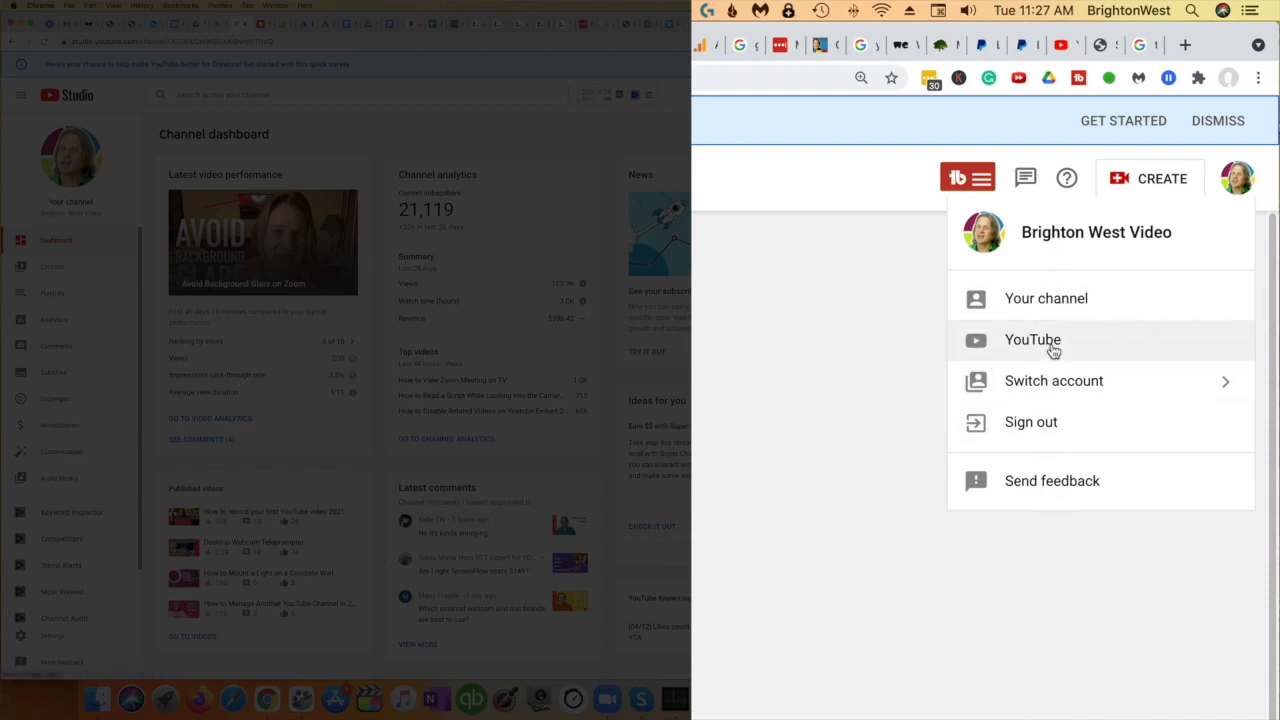
Step: Switch from Studio to the main YouTube home feed and show its account menu
{"action": "left_click", "coordinate": [1032, 340]}
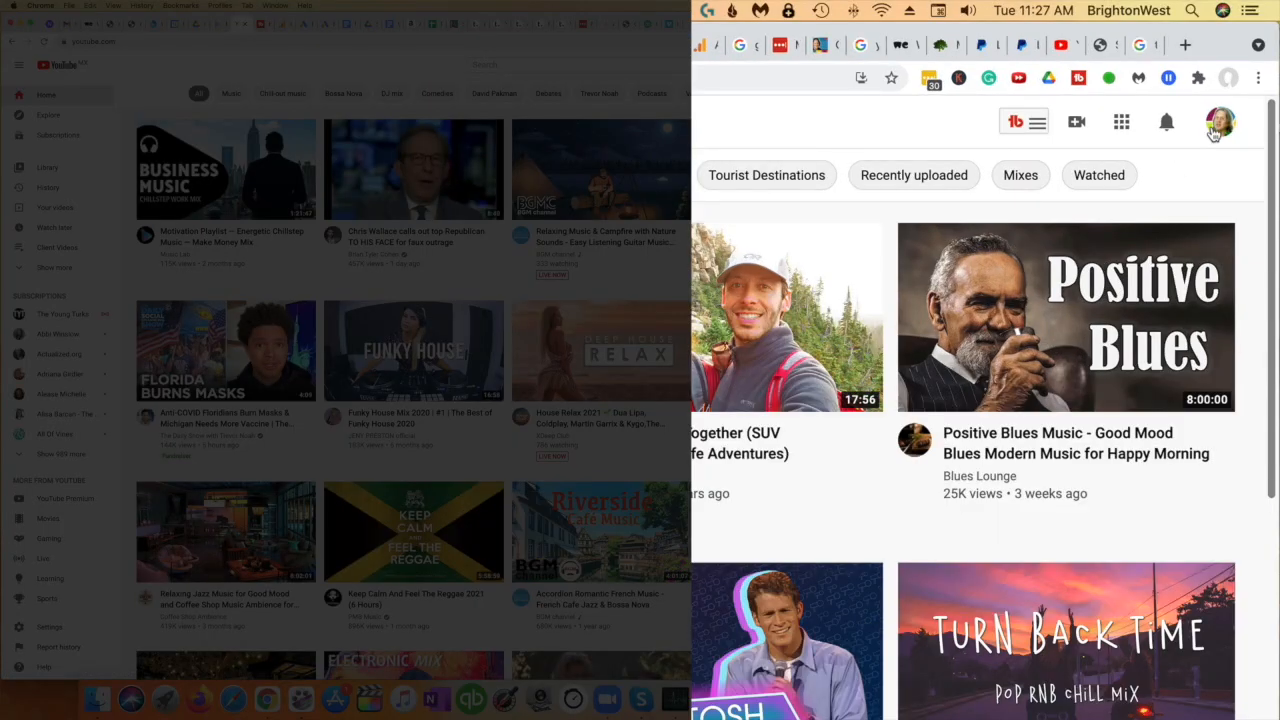
{"action": "left_click", "coordinate": [1220, 122]}
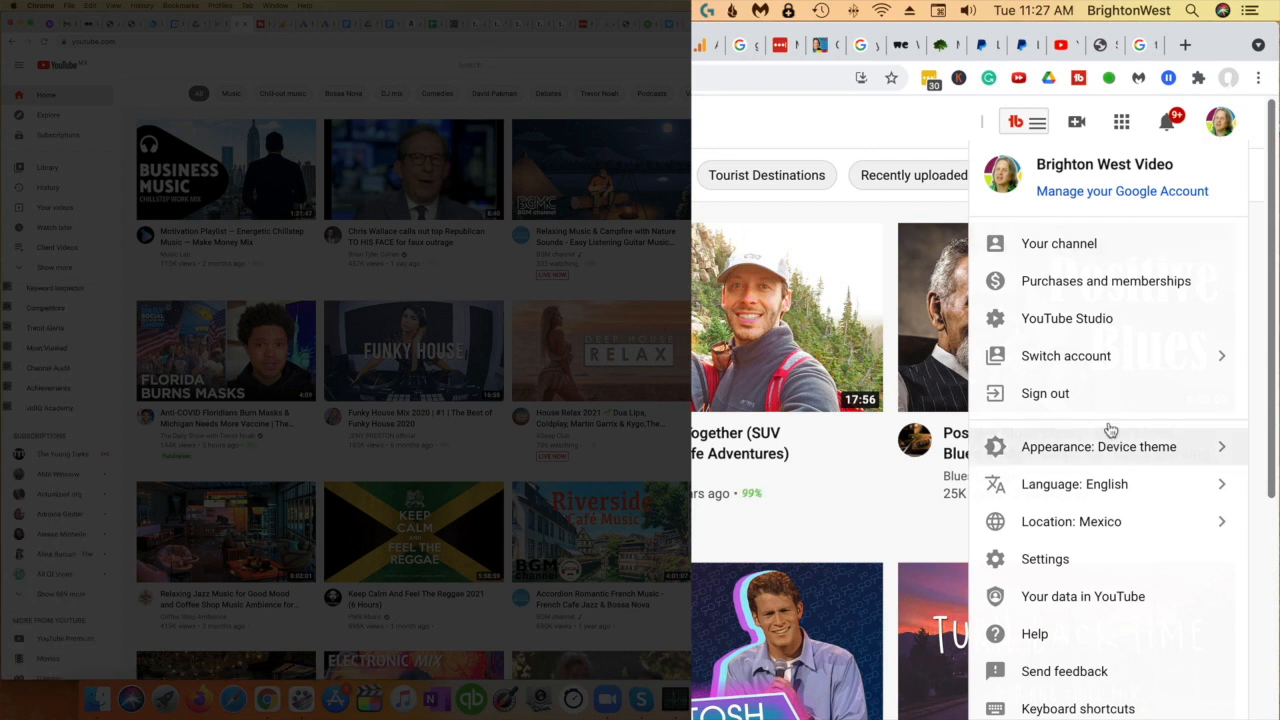
{"action": "mouse_move", "coordinate": [1190, 150]}
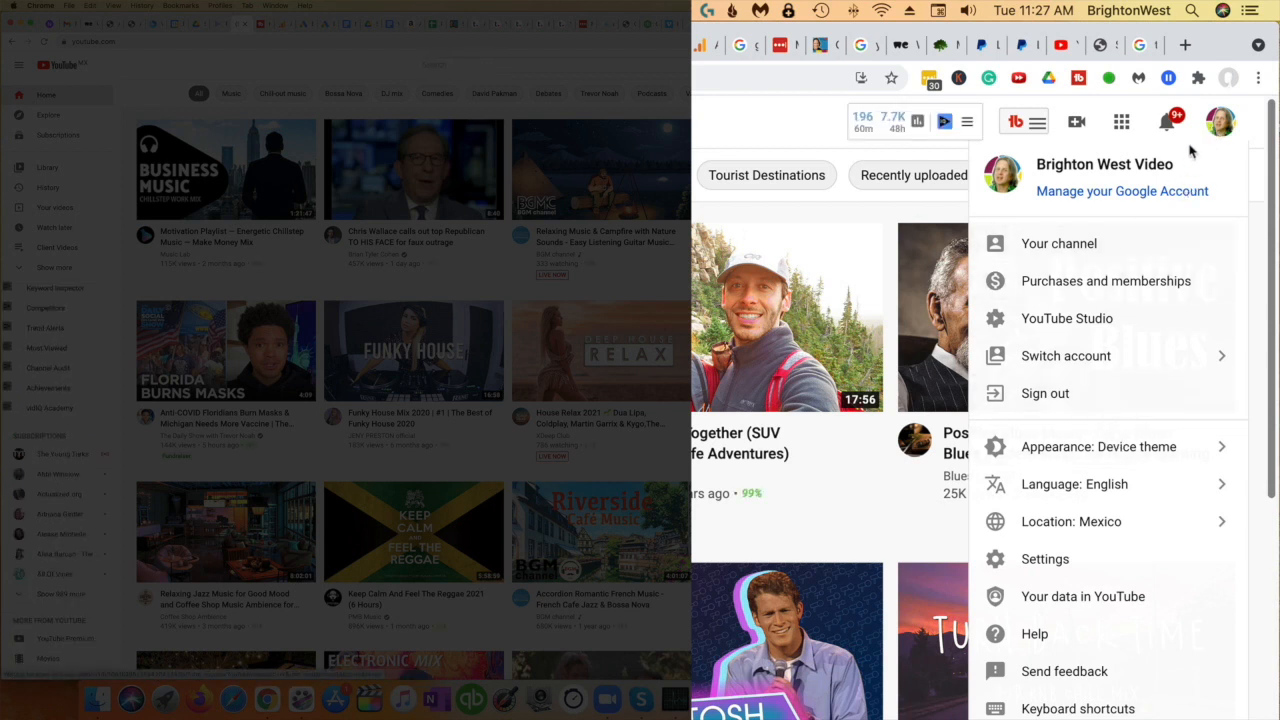
{"action": "mouse_move", "coordinate": [1212, 142]}
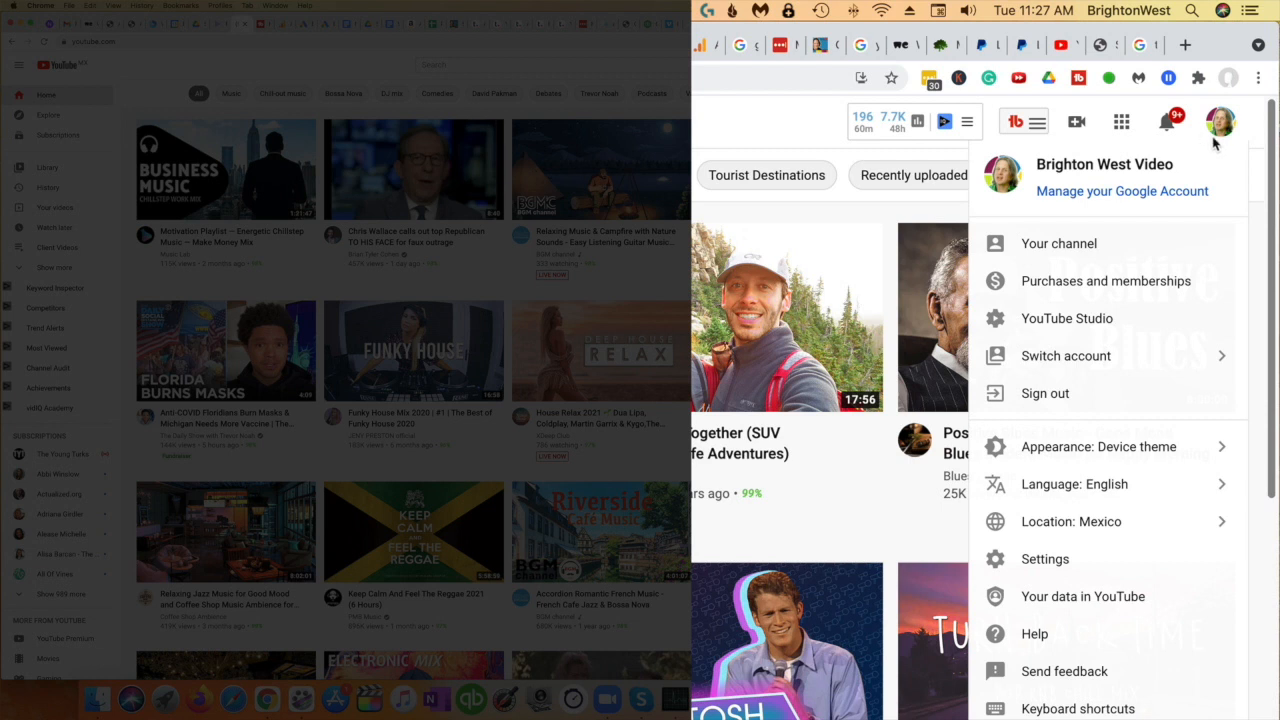
{"action": "mouse_move", "coordinate": [1216, 142]}
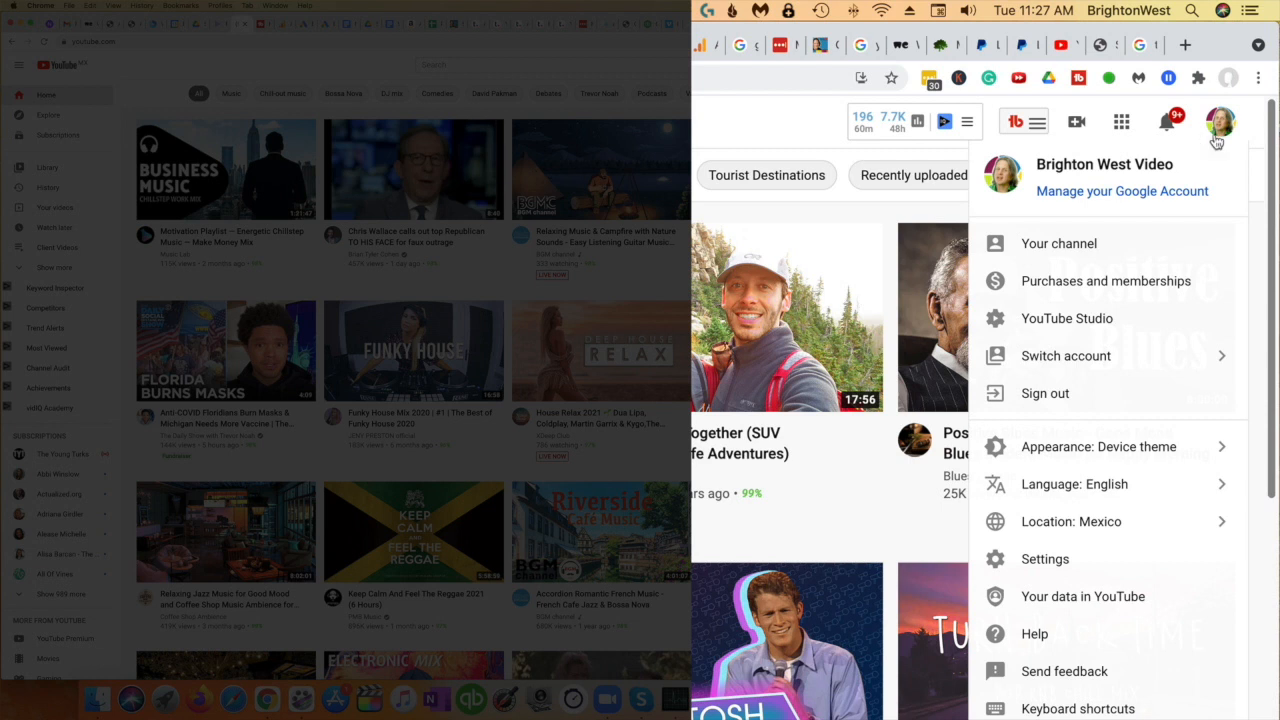
{"action": "mouse_move", "coordinate": [1080, 558]}
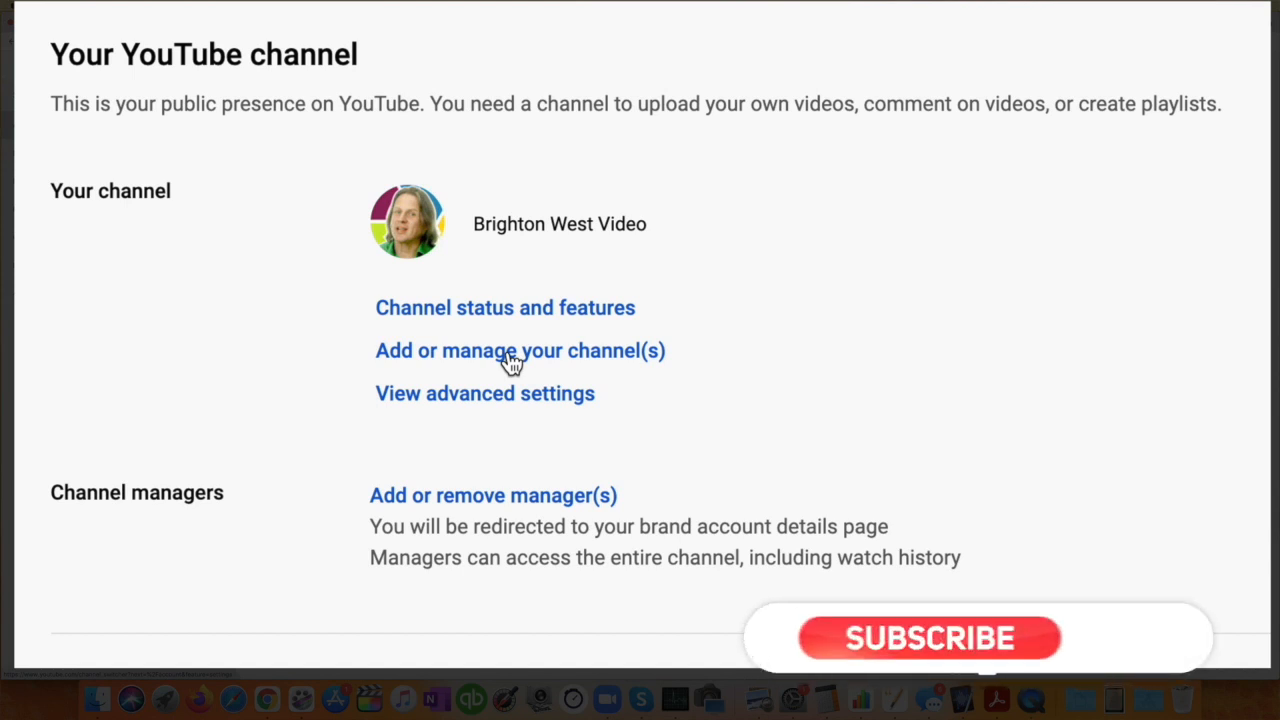
Step: List all channels on the account via 'Add or manage your channel(s)'
{"action": "left_click", "coordinate": [520, 350]}
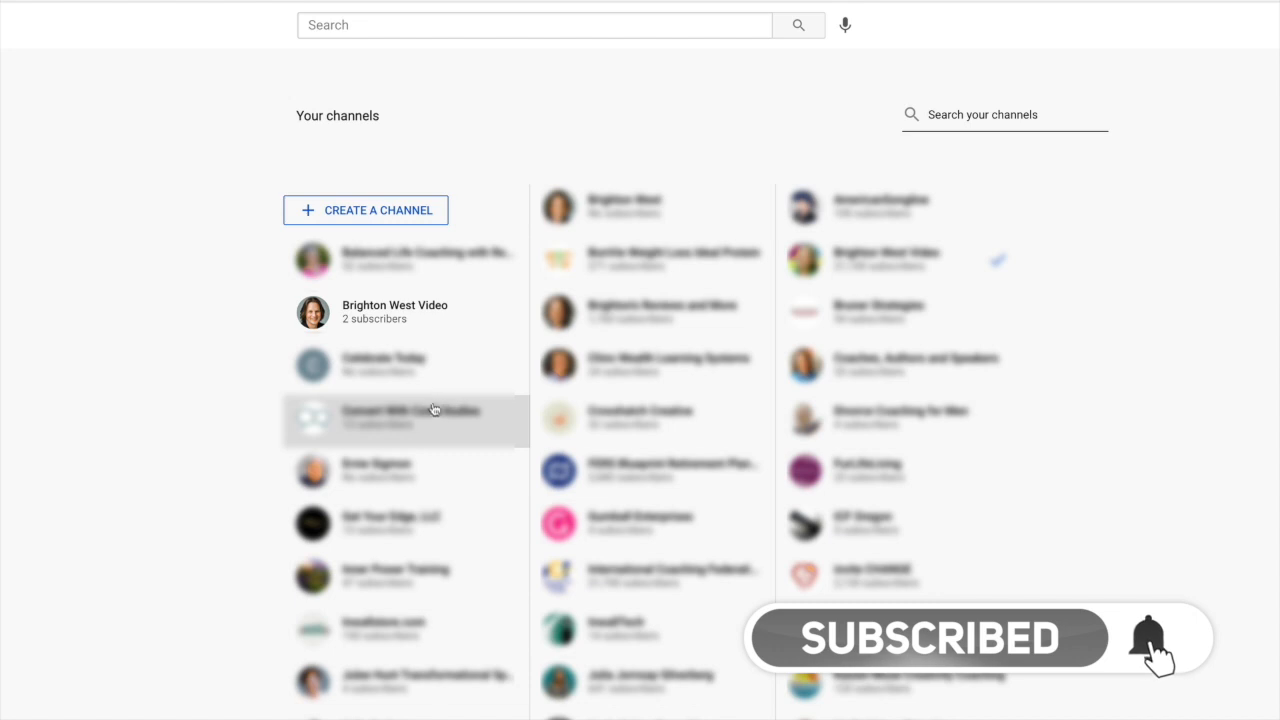
{"action": "mouse_move", "coordinate": [96, 314]}
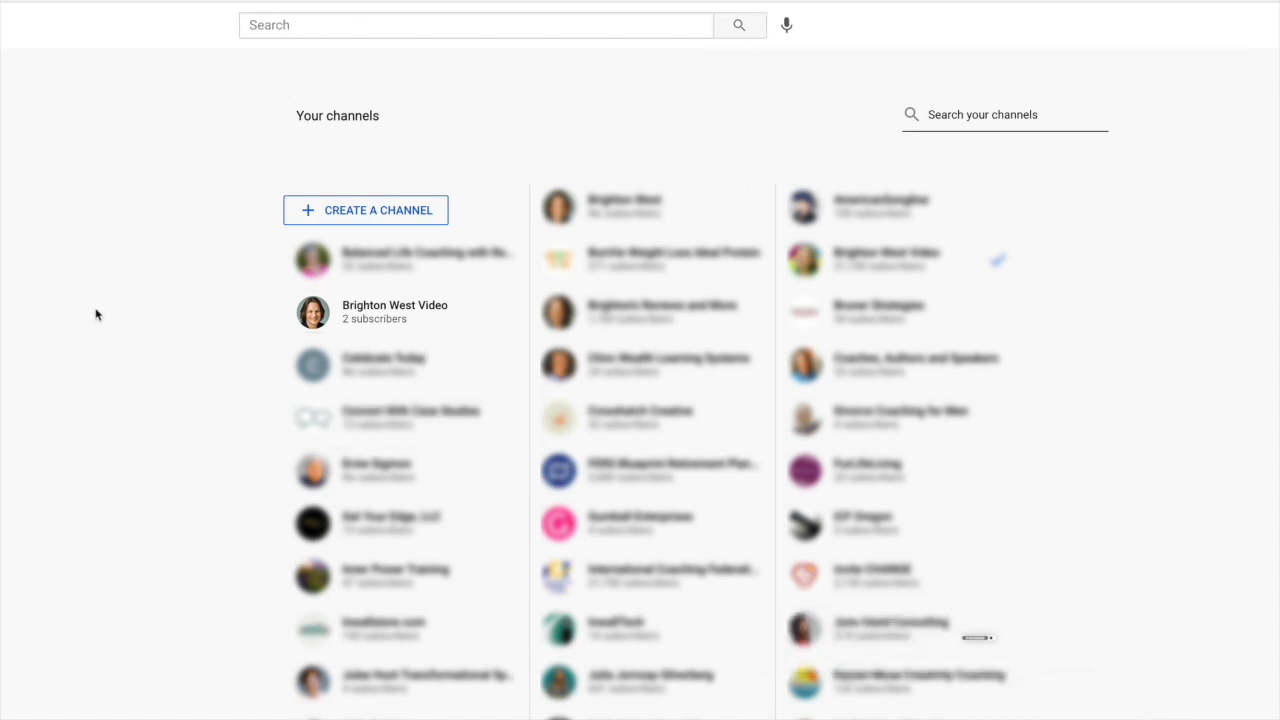
{"action": "mouse_move", "coordinate": [376, 216]}
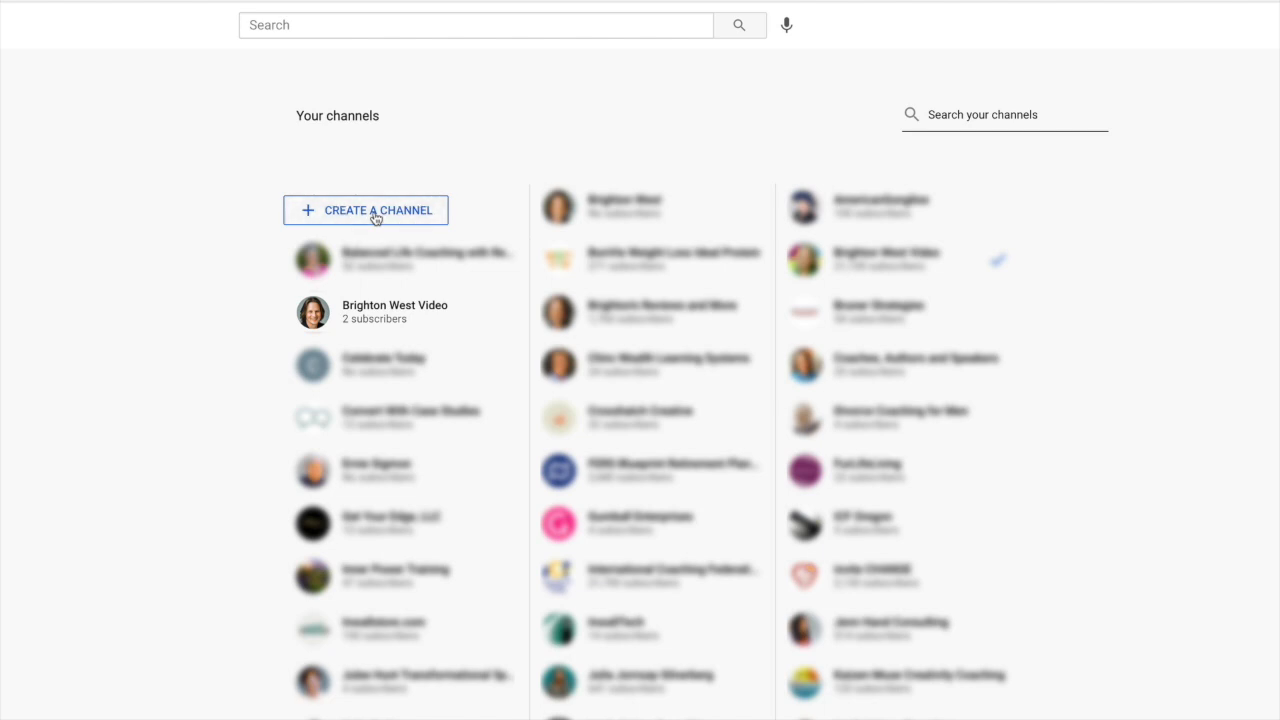
Step: Create a new Brand Account channel named 'No Bad Days Living In Mexico'
{"action": "left_click", "coordinate": [364, 210]}
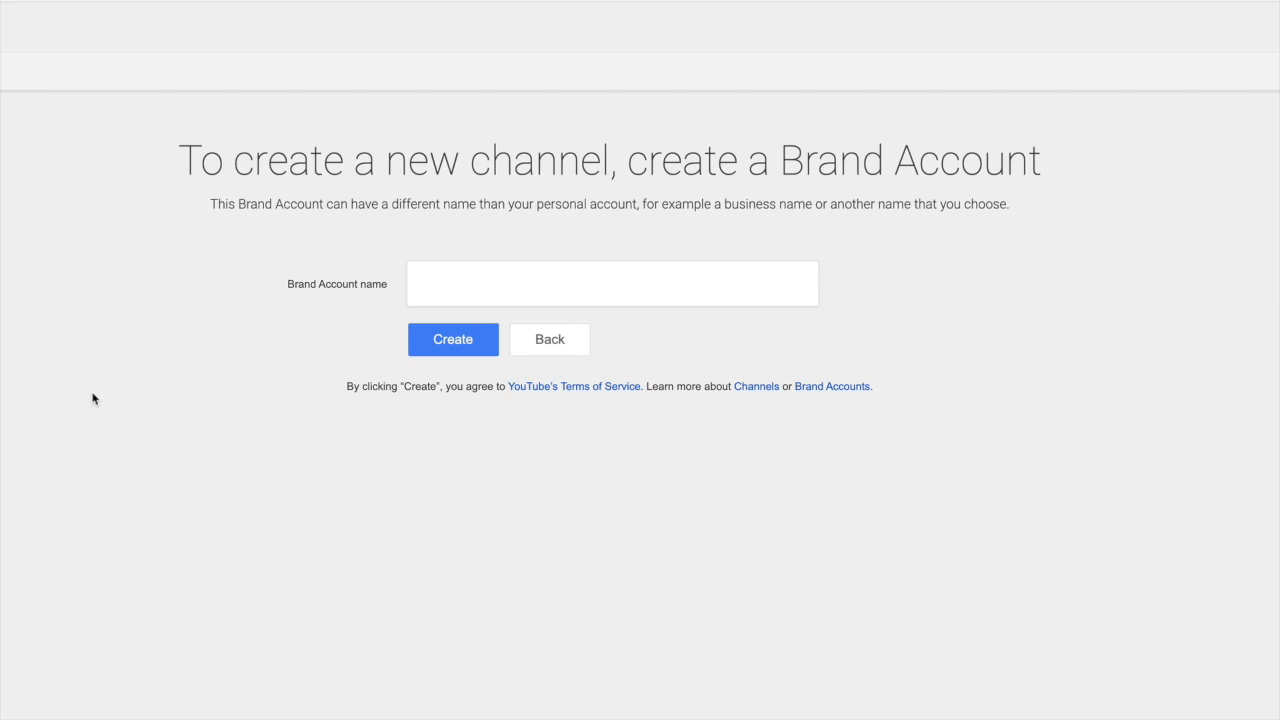
{"action": "left_click", "coordinate": [612, 284]}
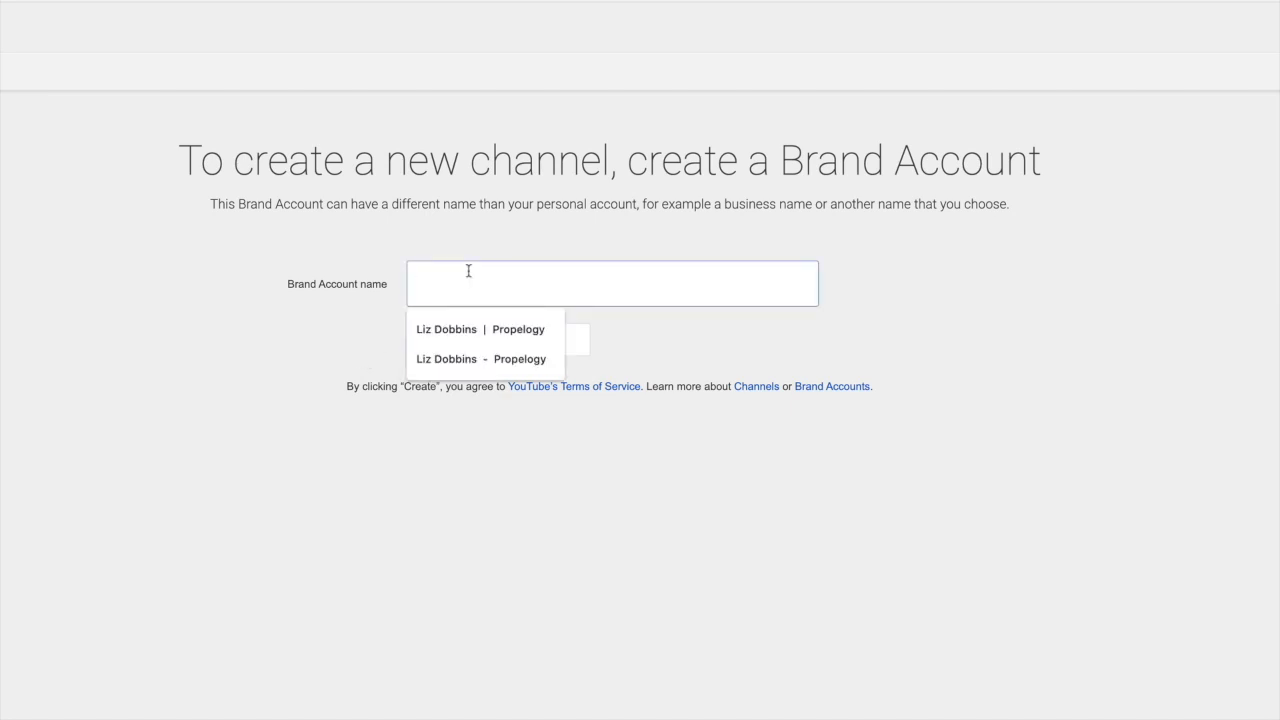
{"action": "type", "text": "No Bad Days Living In Mexico"}
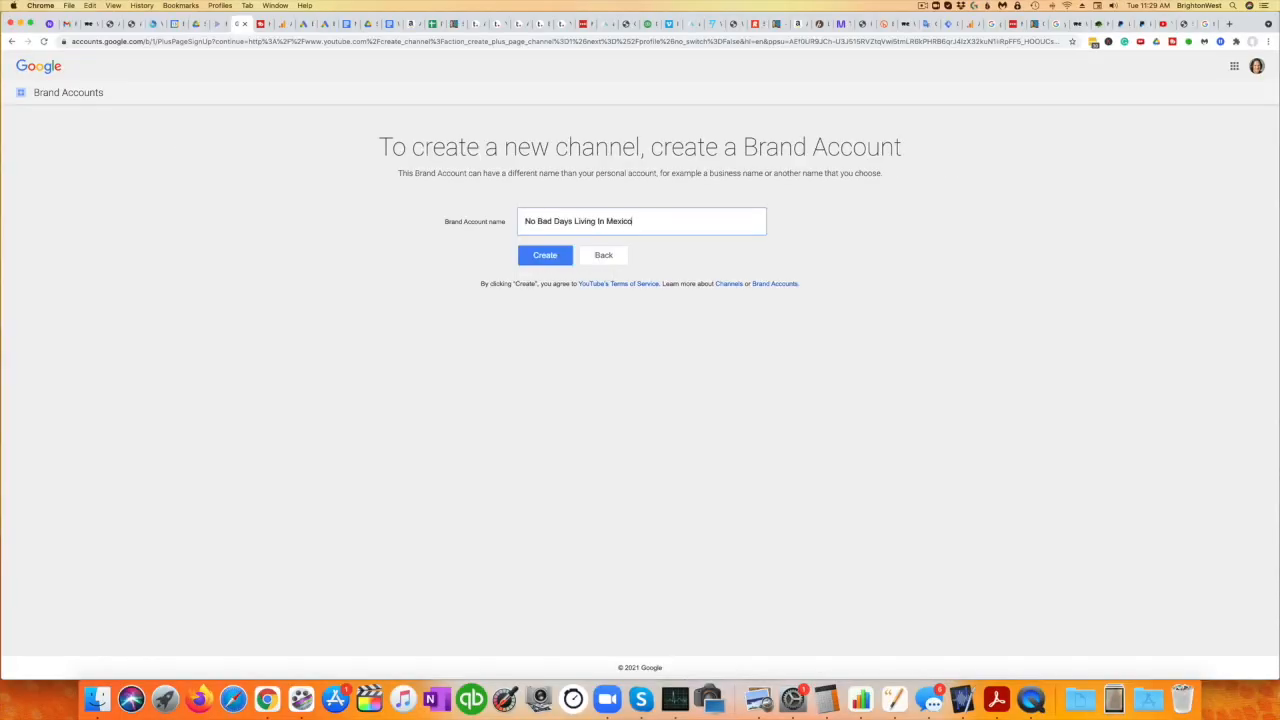
{"action": "left_click", "coordinate": [544, 256]}
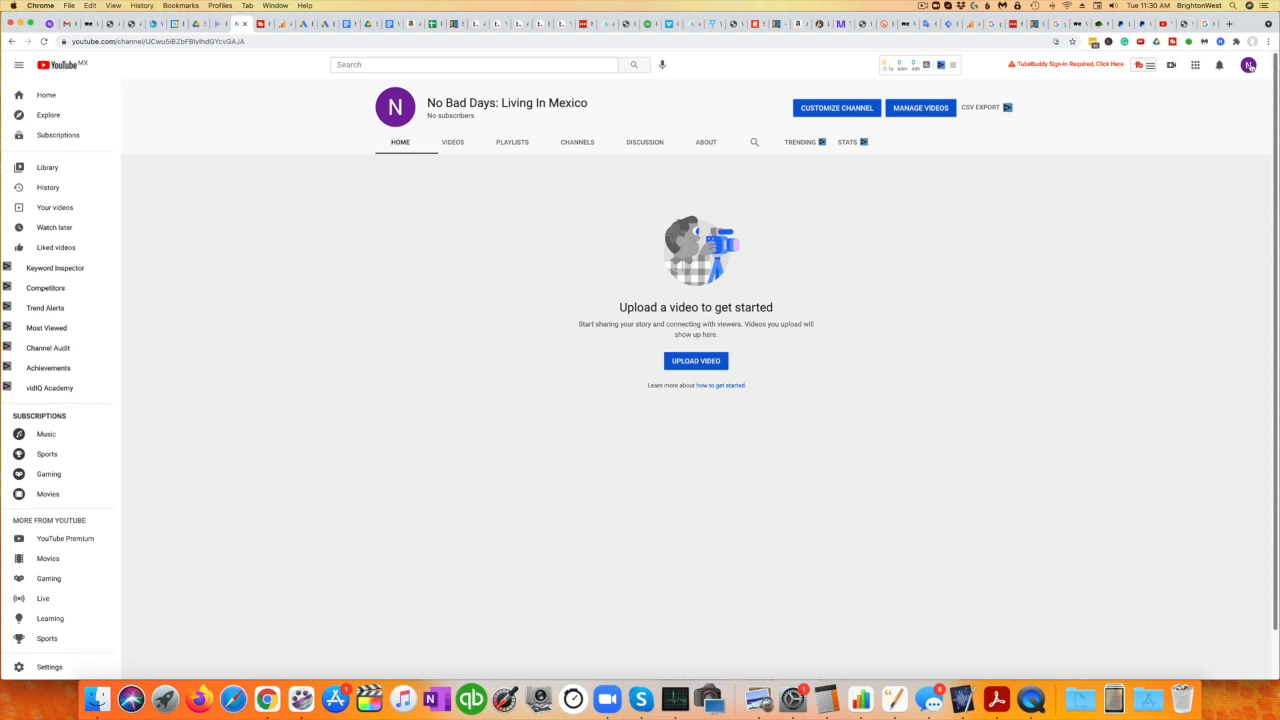
Step: Show the account menu while signed in as the new No Bad Days channel
{"action": "left_click", "coordinate": [1248, 64]}
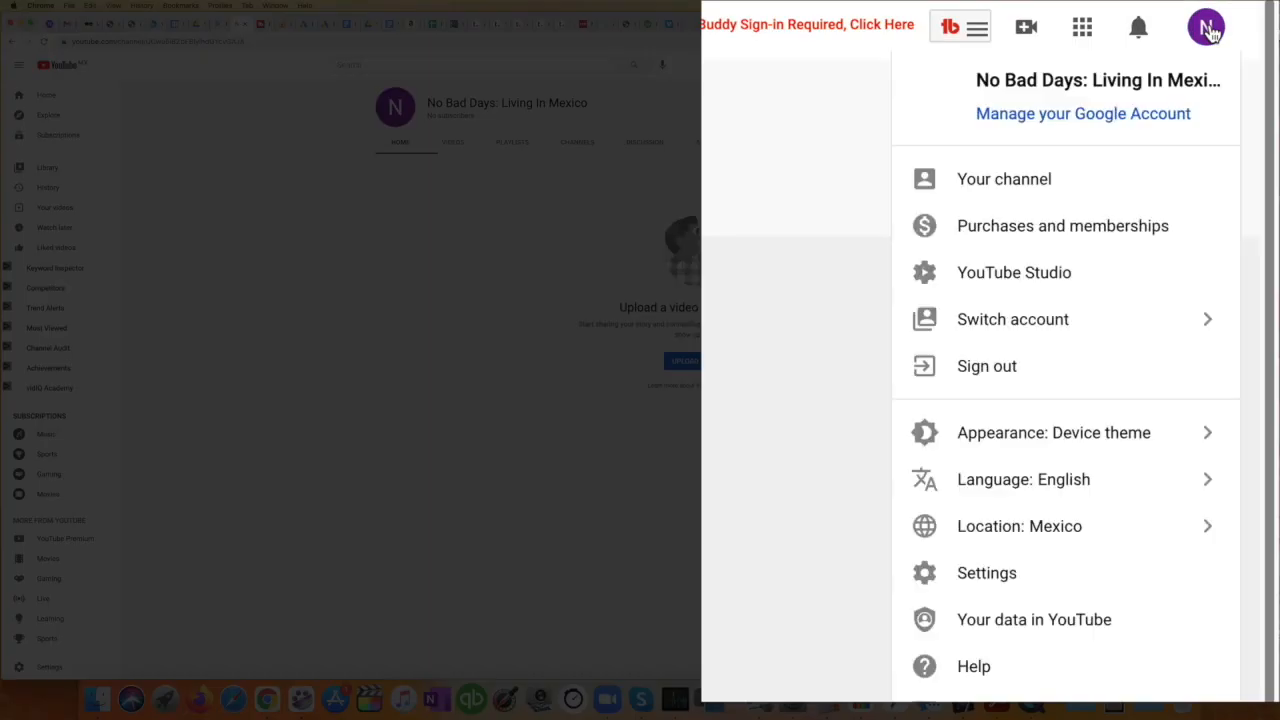
{"action": "mouse_move", "coordinate": [1012, 272]}
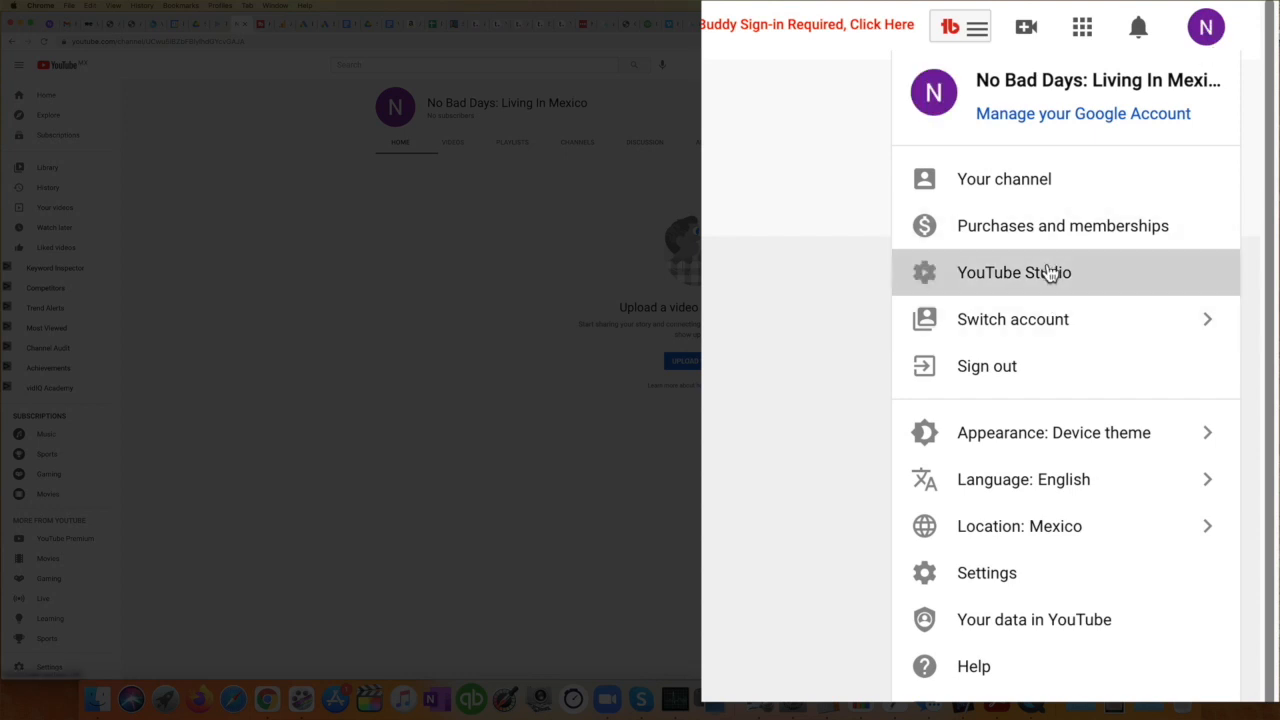
Step: Enter YouTube Studio's dashboard for the new channel, showing zero subscribers and views
{"action": "left_click", "coordinate": [1012, 272]}
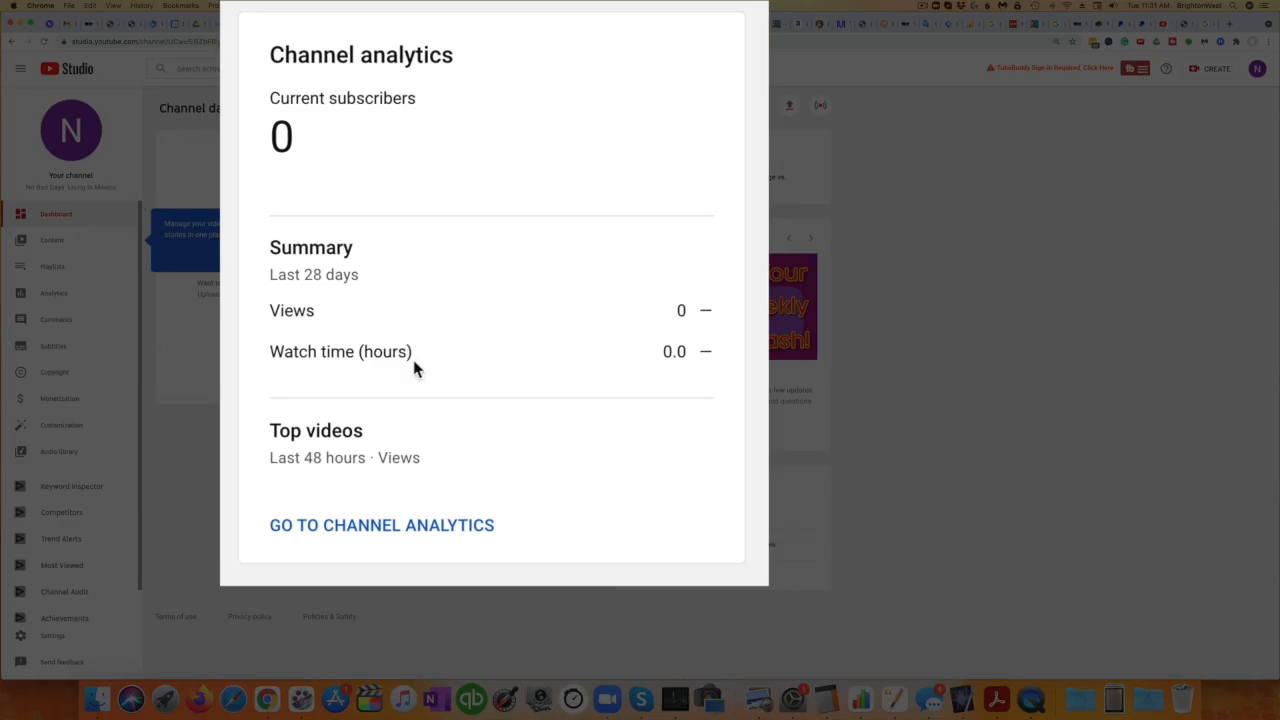
{"action": "mouse_move", "coordinate": [492, 356]}
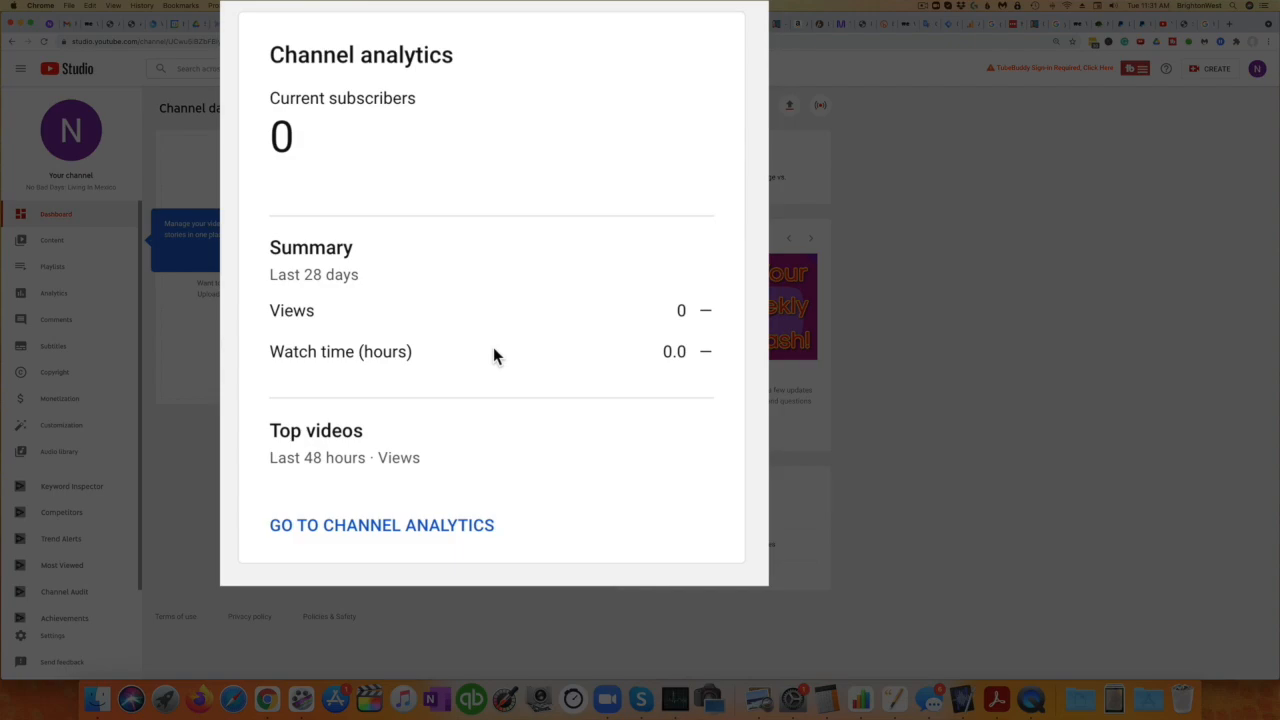